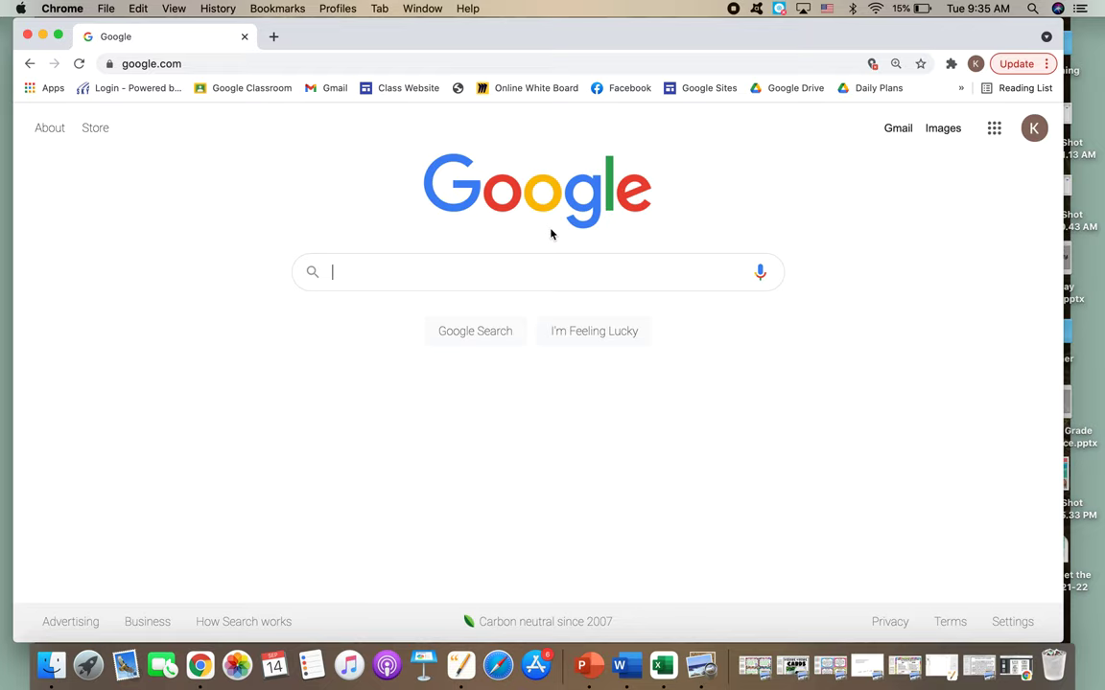
mouse_move(564, 241)
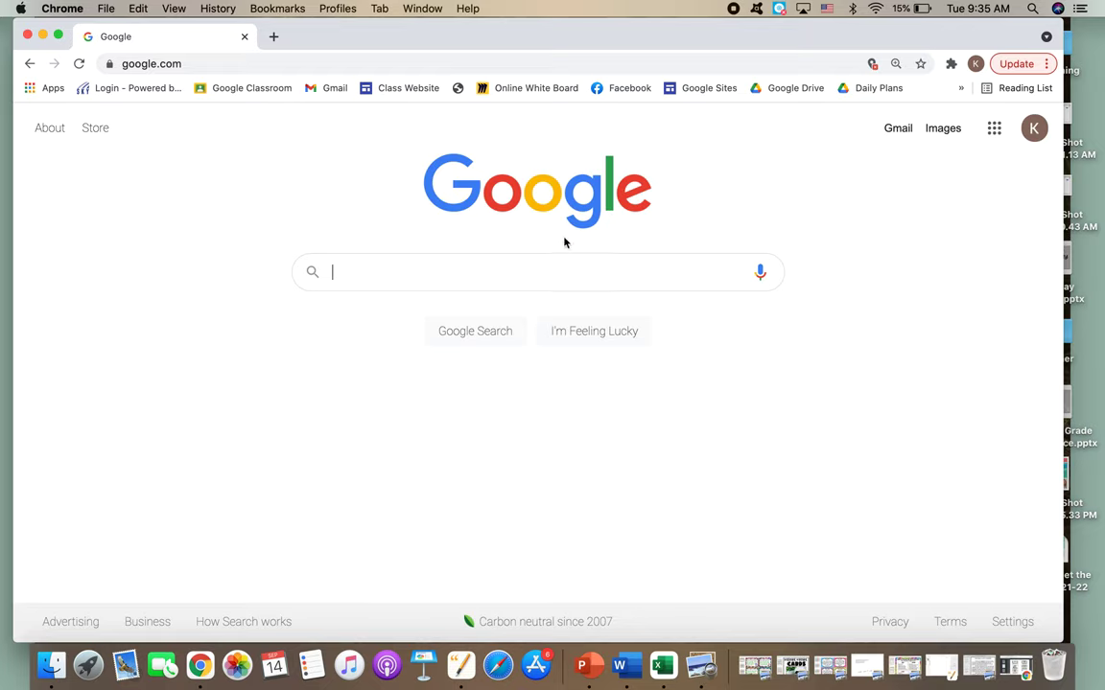
mouse_move(392, 126)
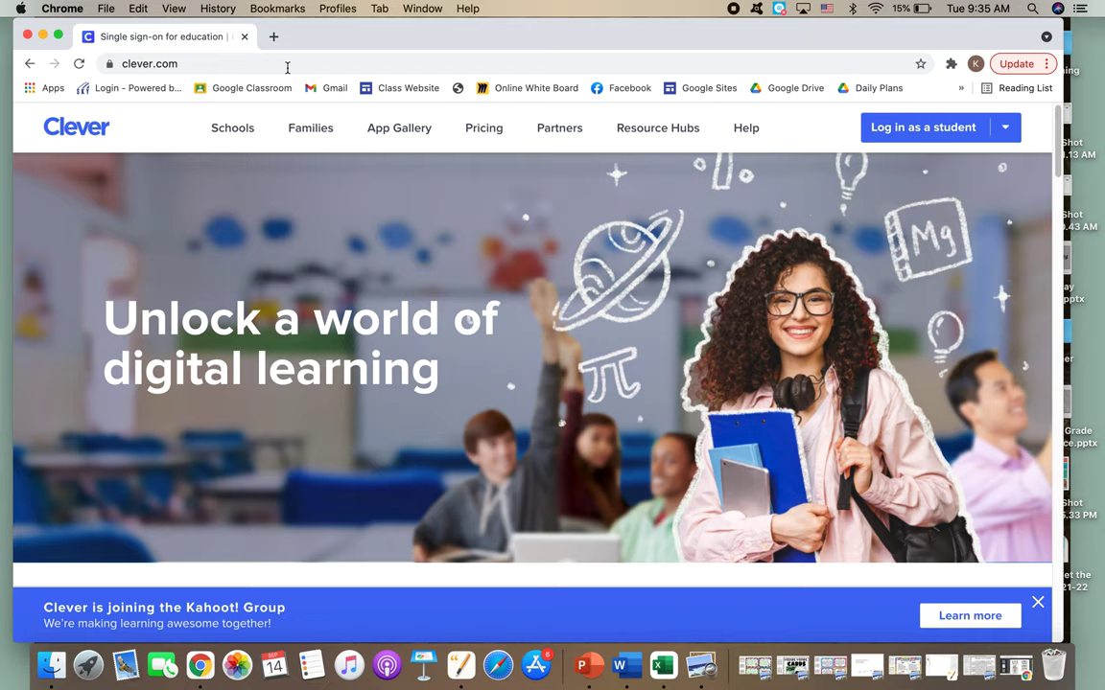
mouse_move(290, 67)
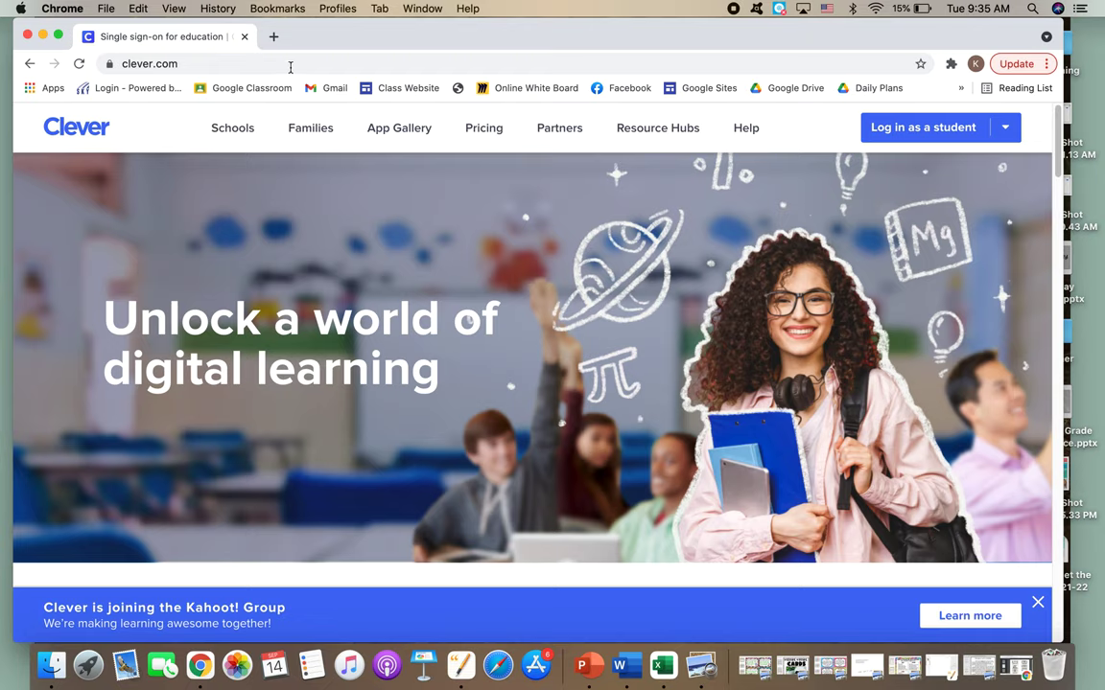
Sign in to Clever with the school district Google account to reach the teacher Homeroom
left_click(657, 127)
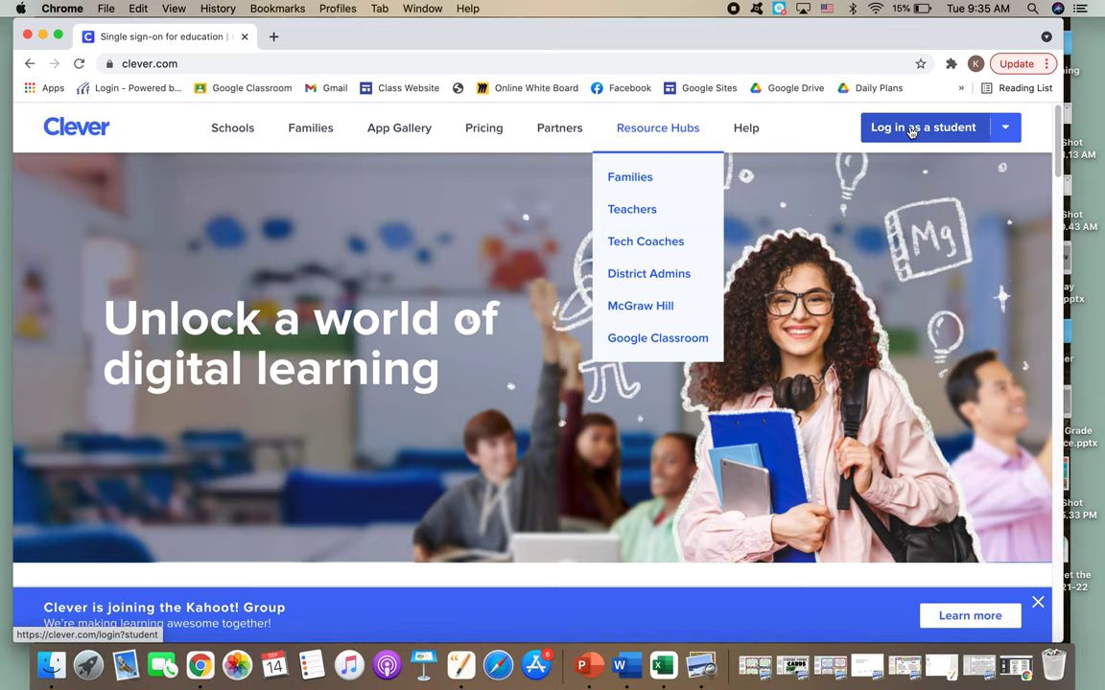
left_click(920, 126)
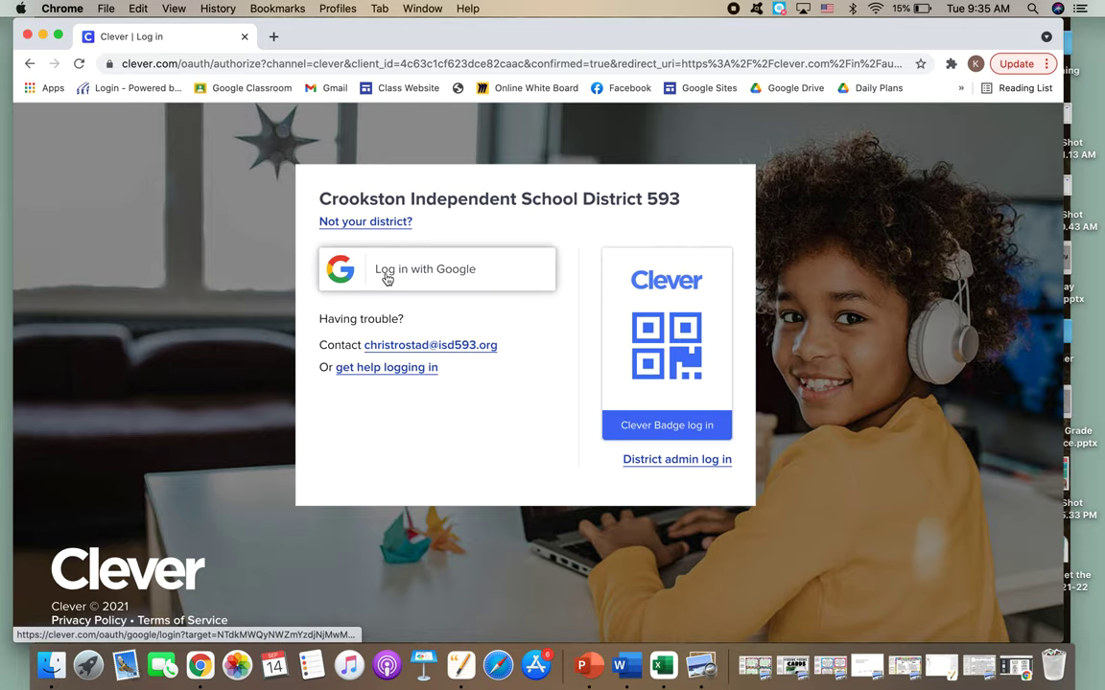
left_click(437, 268)
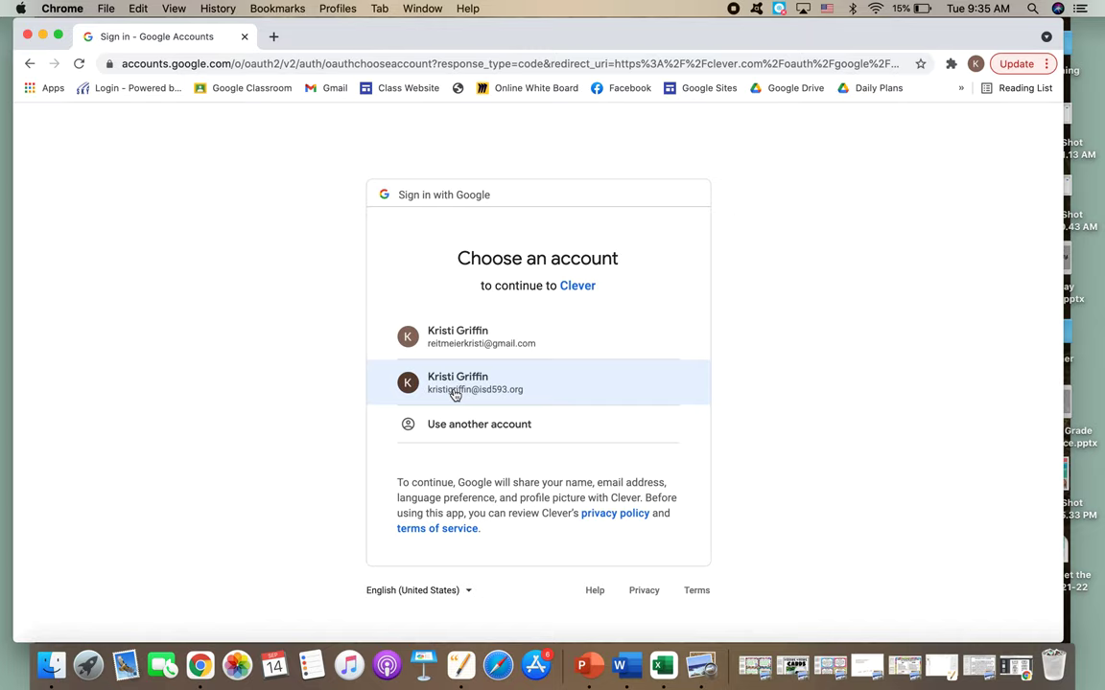
left_click(457, 384)
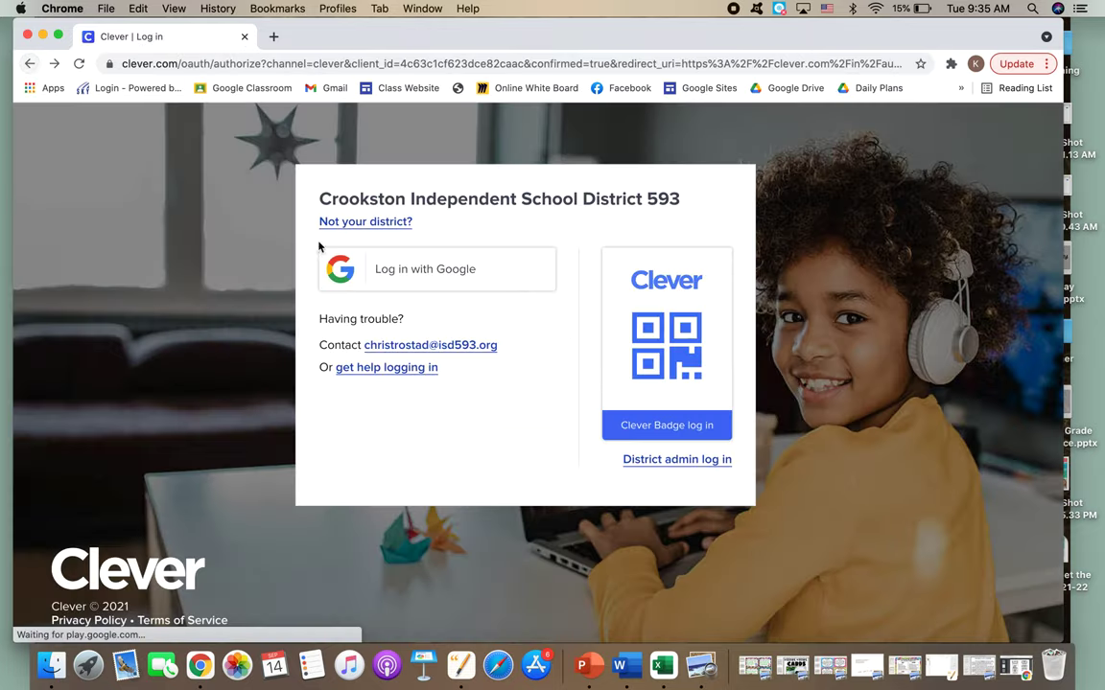
mouse_move(426, 269)
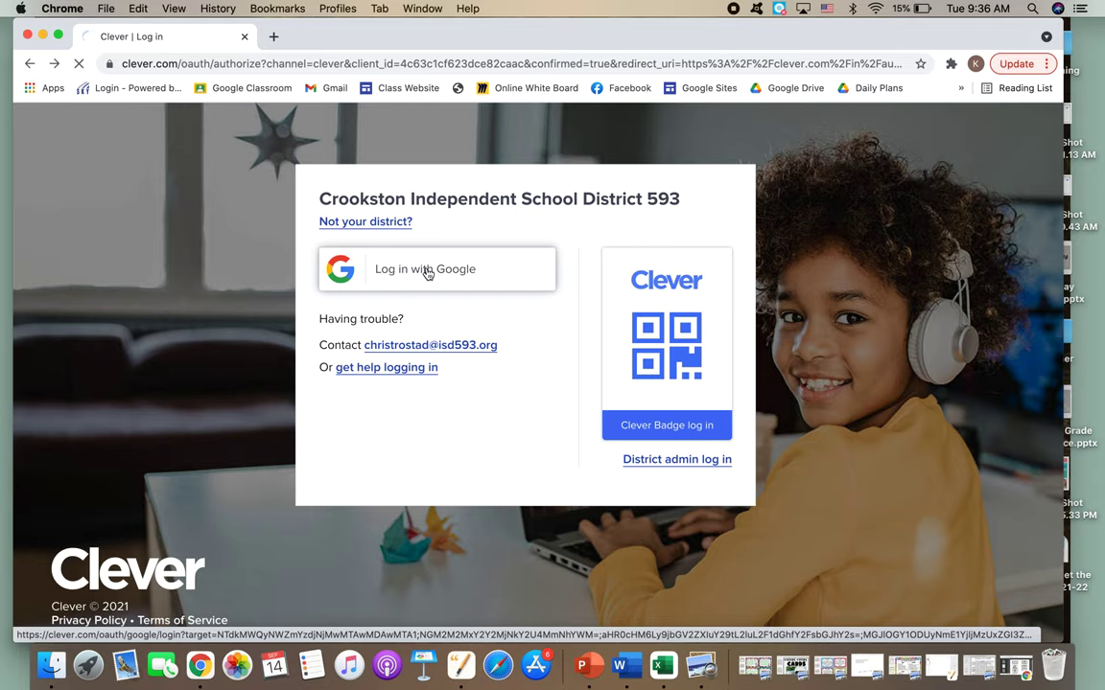
left_click(437, 268)
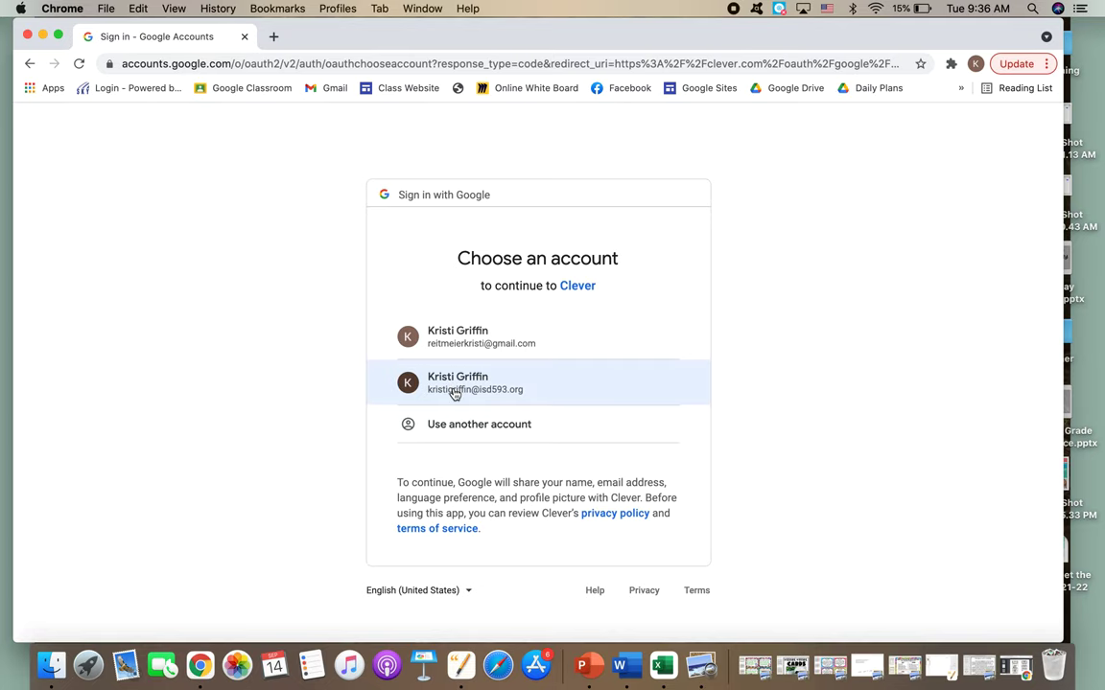
left_click(457, 384)
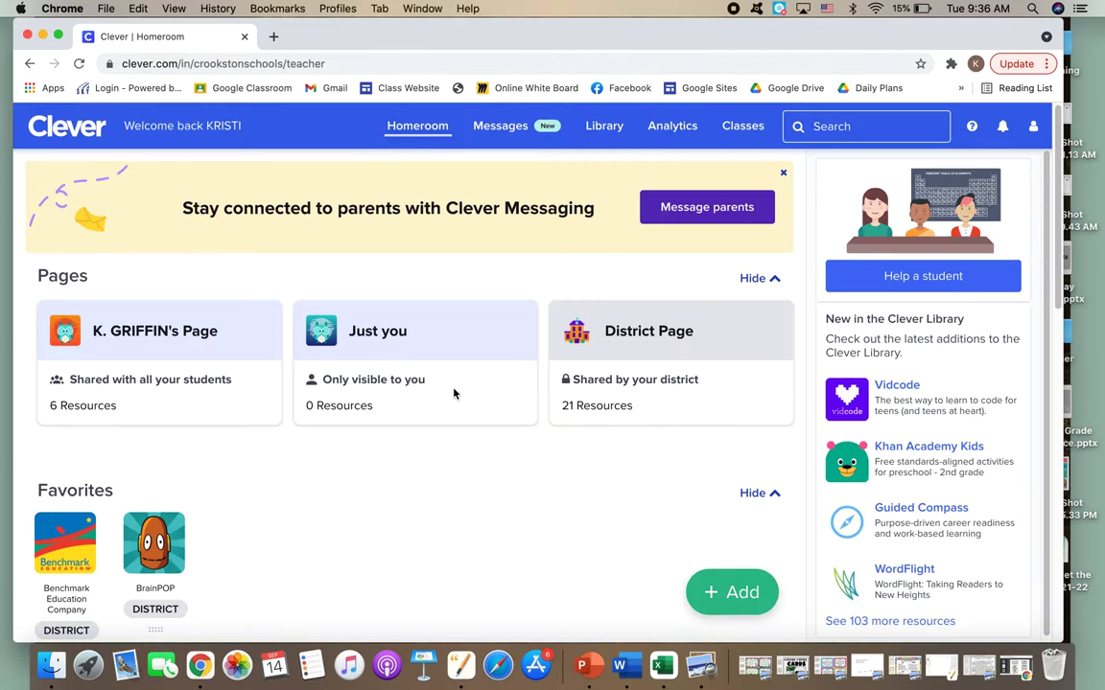
mouse_move(829, 468)
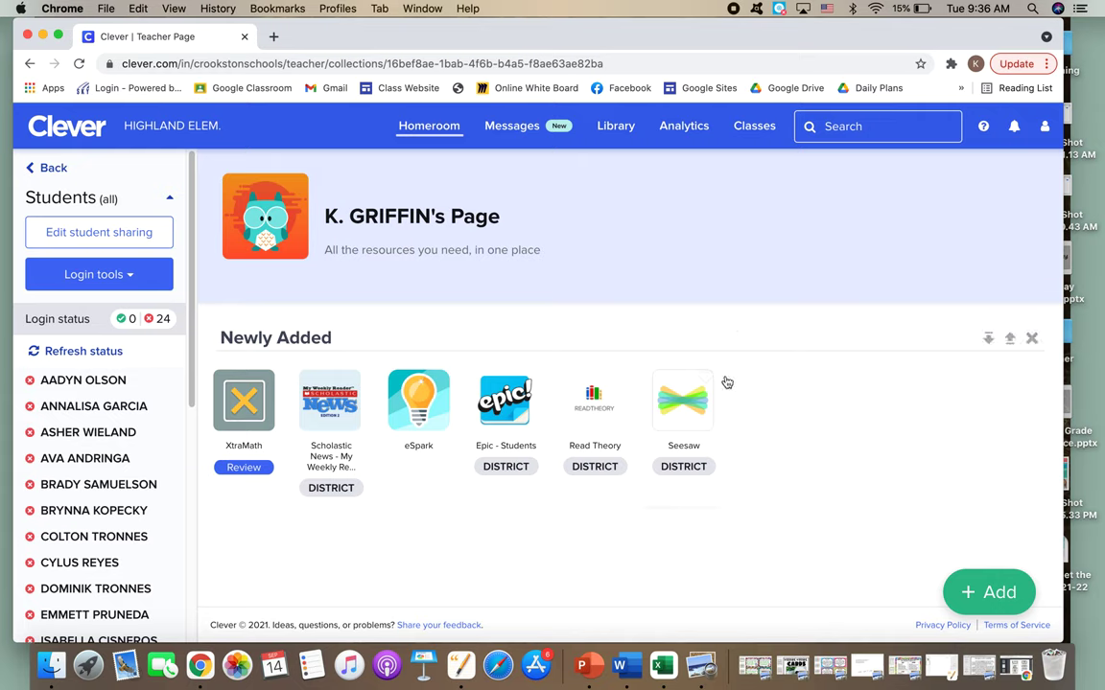
mouse_move(683, 401)
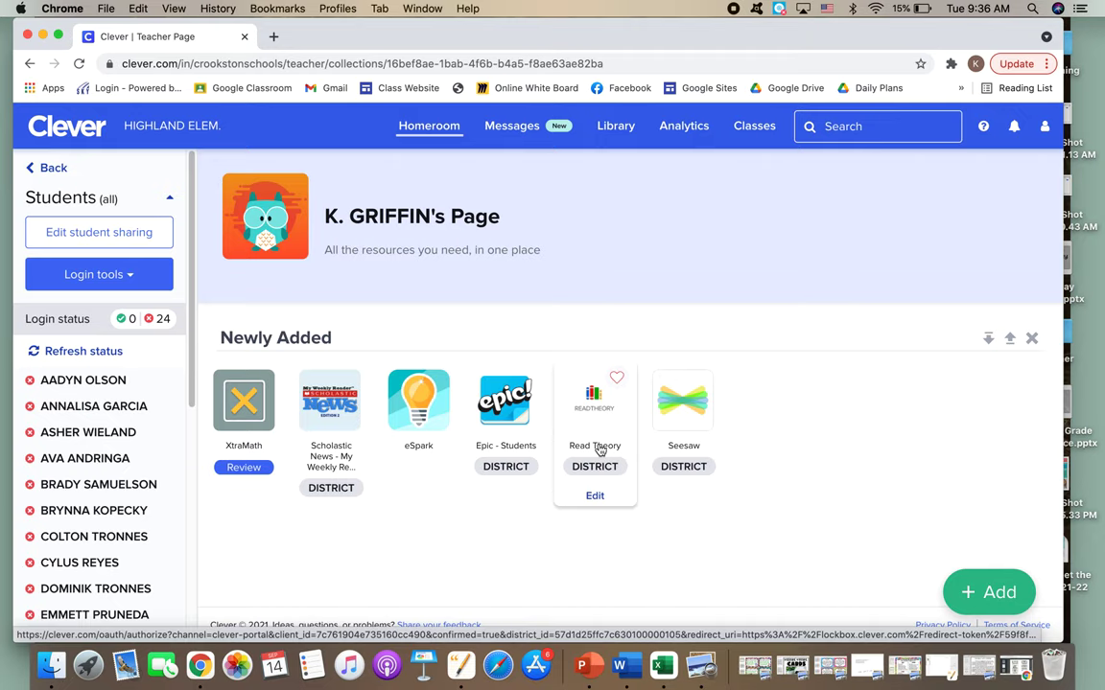
mouse_move(873, 127)
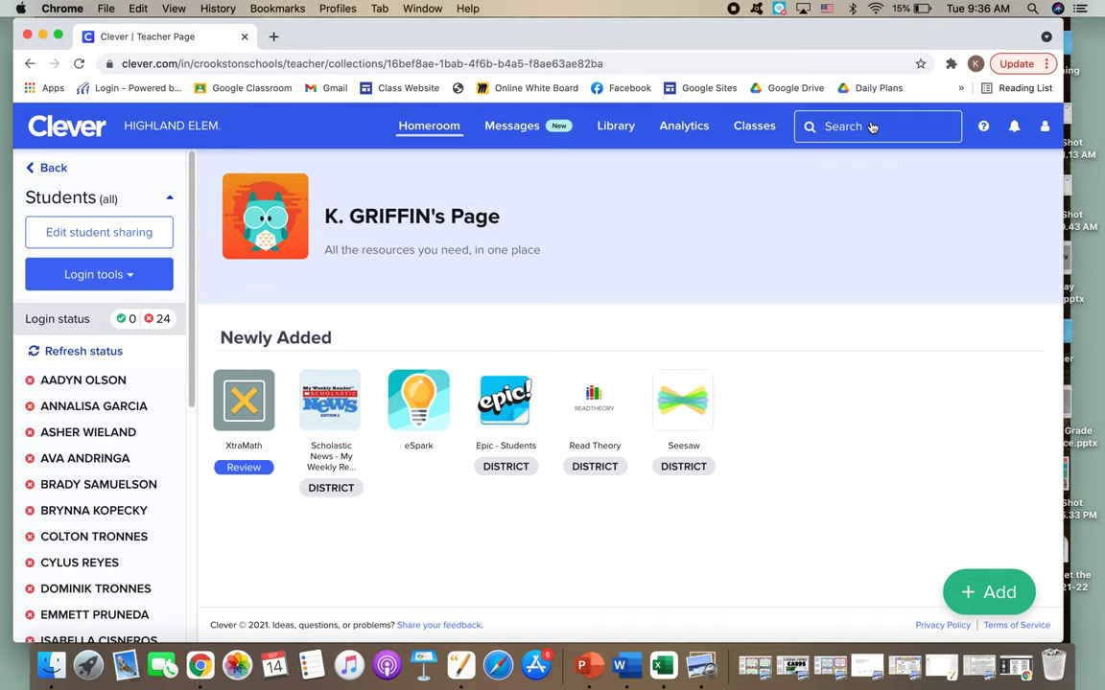
Search Clever resources for 'ixl' and launch IXL from the results
left_click(863, 127)
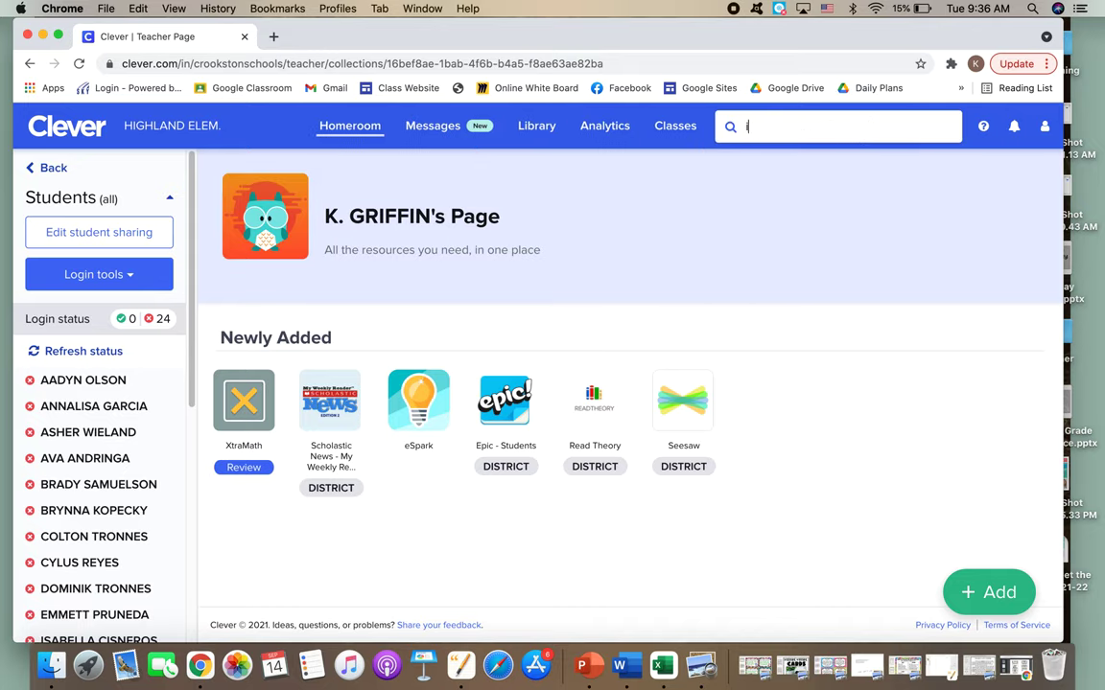
type("ixl")
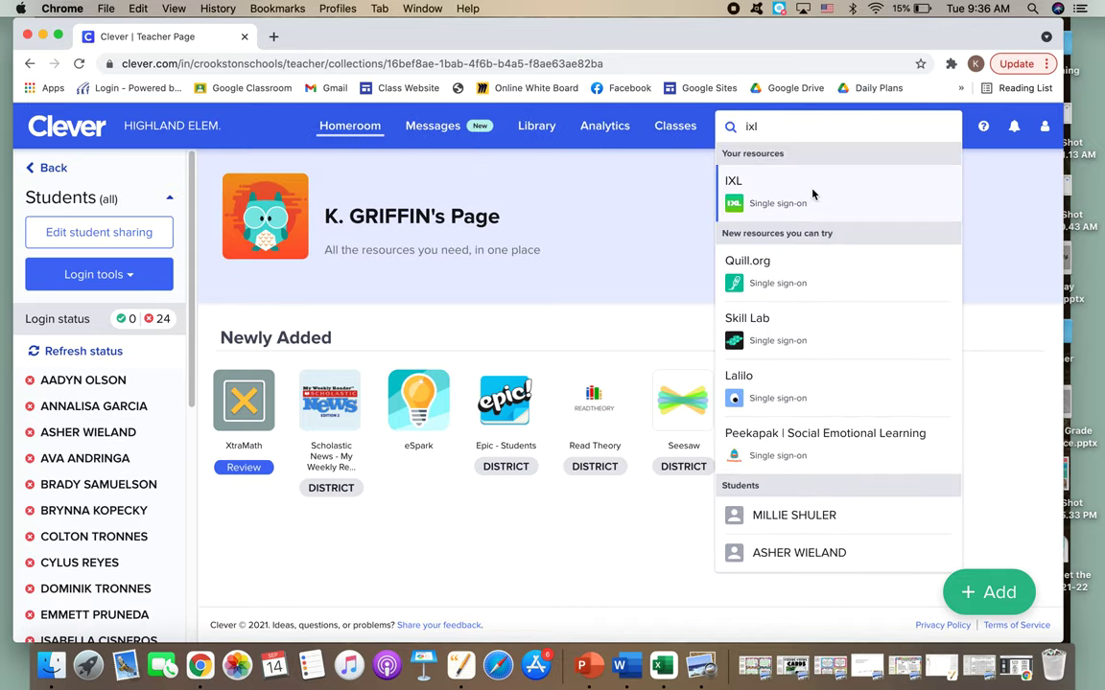
left_click(733, 192)
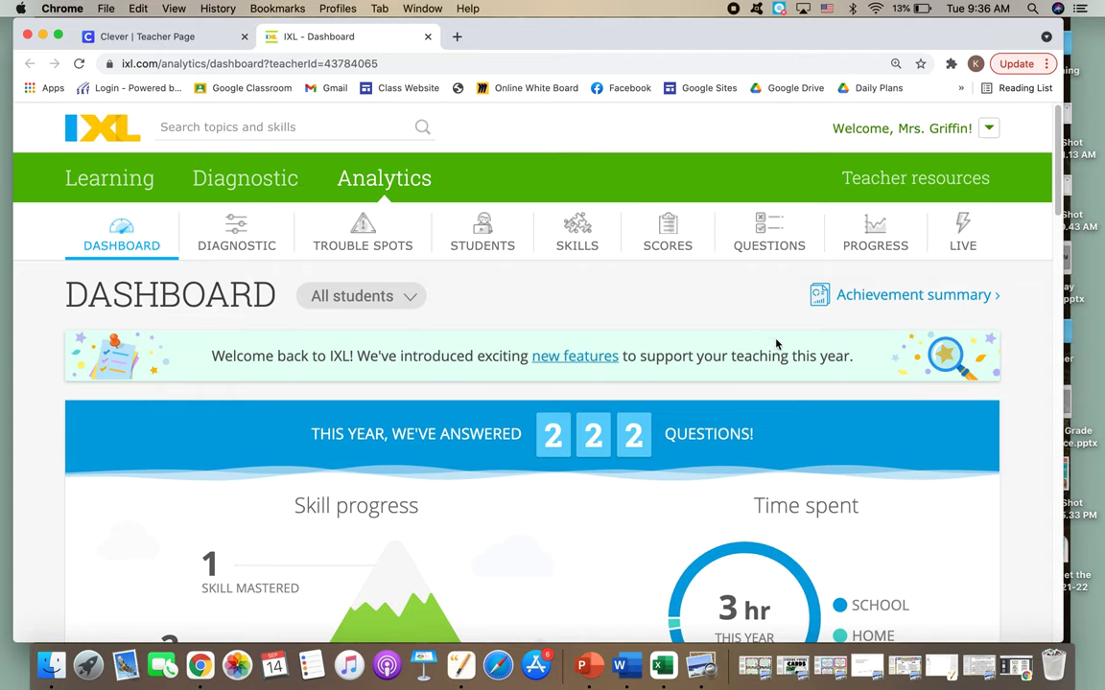
From the IXL home page grade cards, choose the Fifth grade Math skills link
left_click(102, 126)
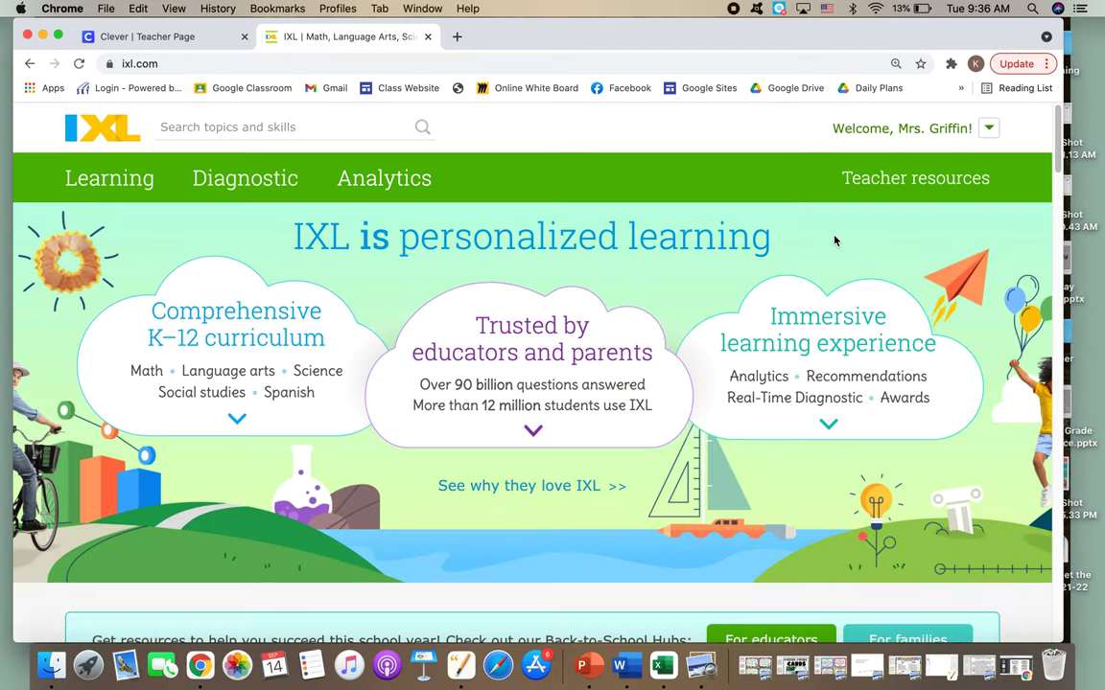
scroll("down", 3)
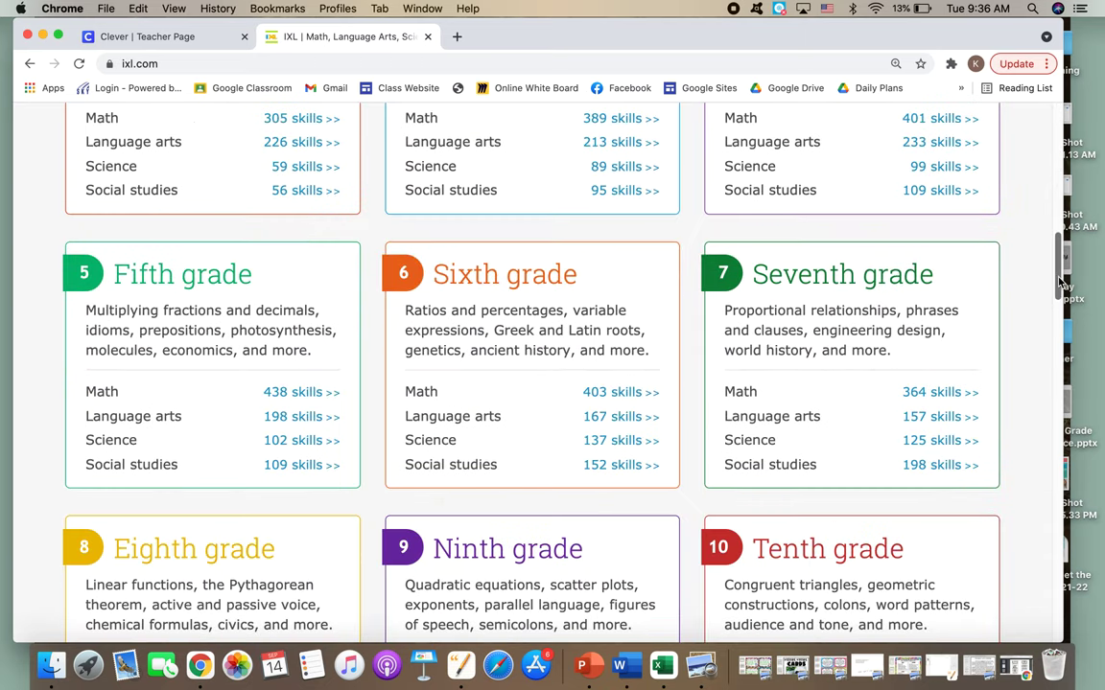
left_click(301, 391)
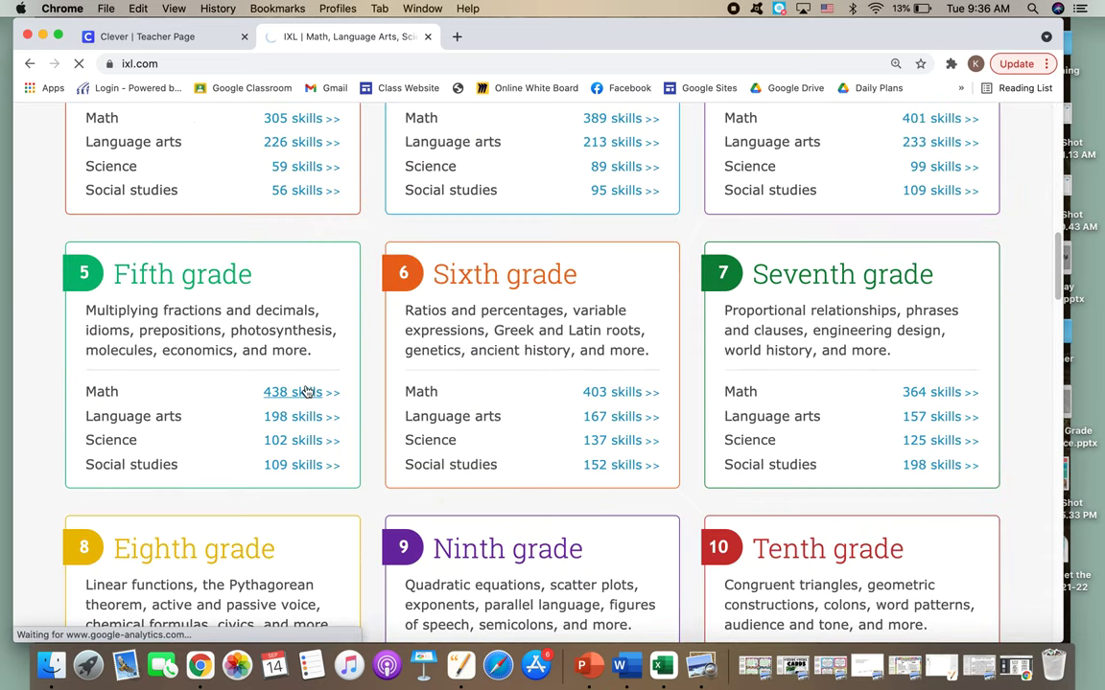
Load the Fifth grade math skills list and scroll through its skill sections
left_click(276, 391)
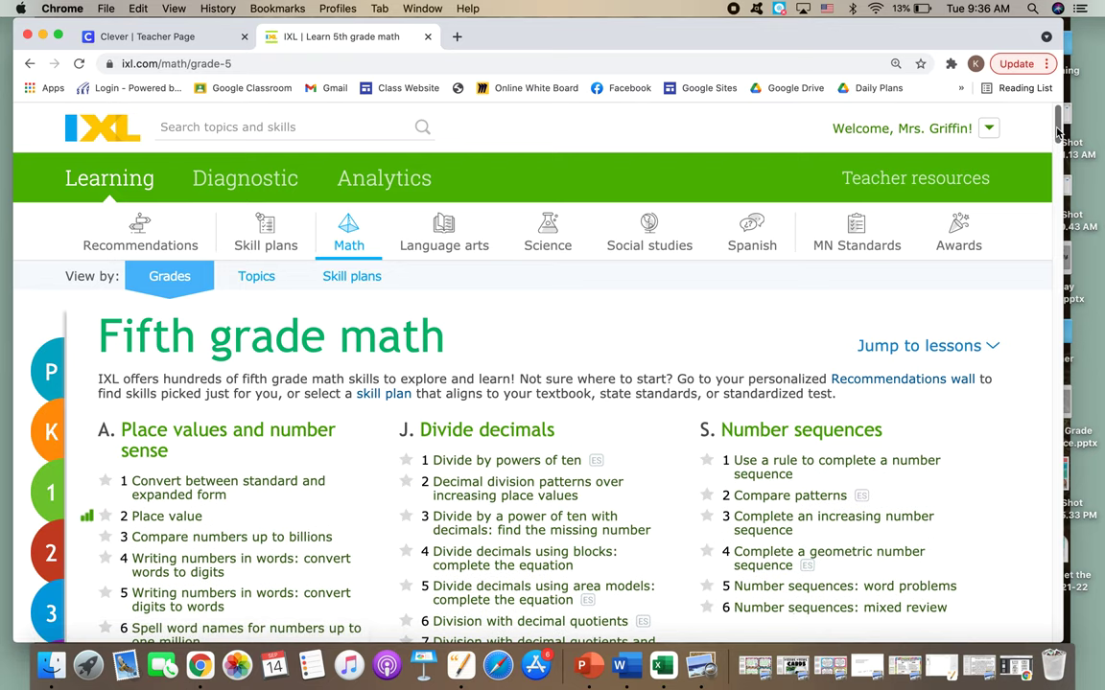
scroll("down", 3)
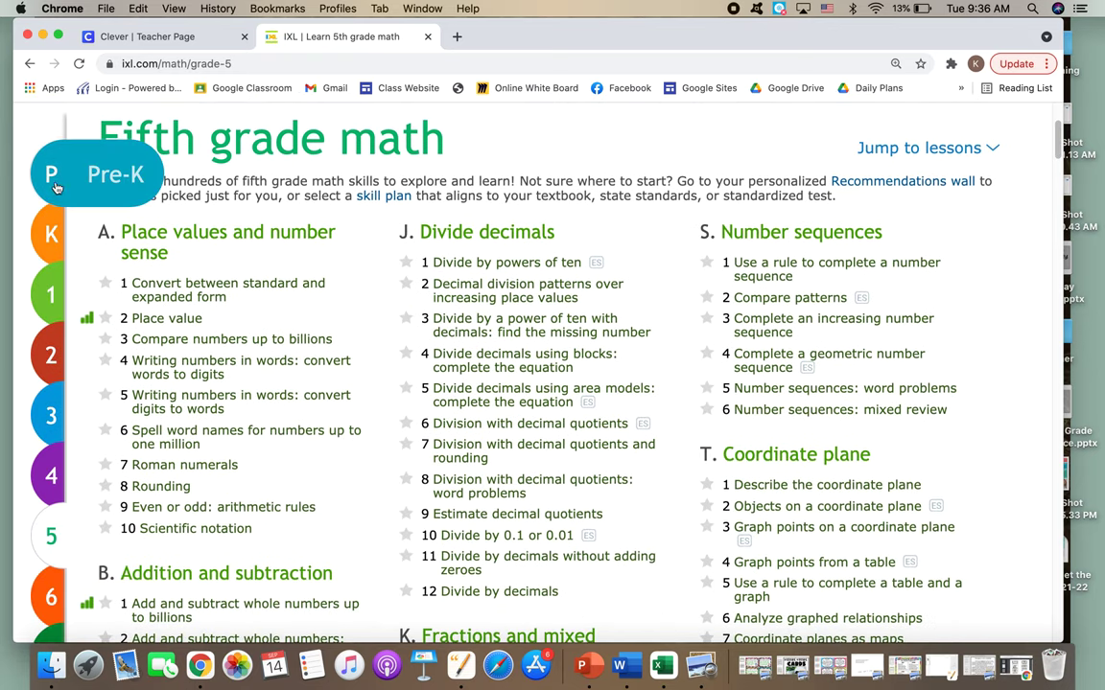
mouse_move(50, 537)
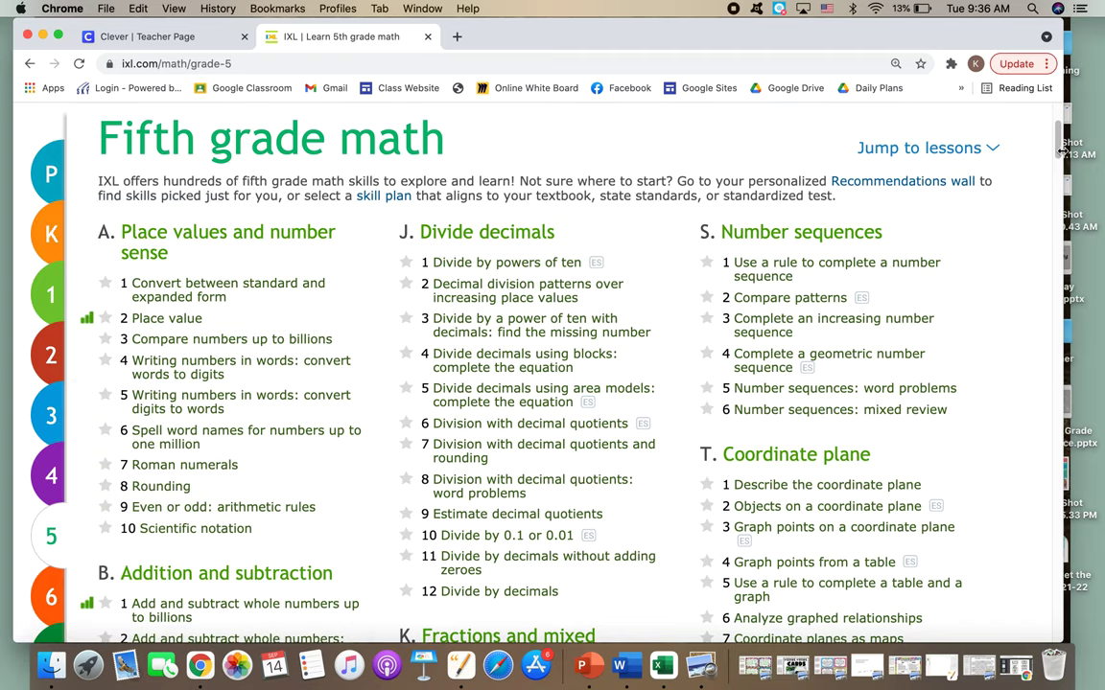
scroll("down", 3)
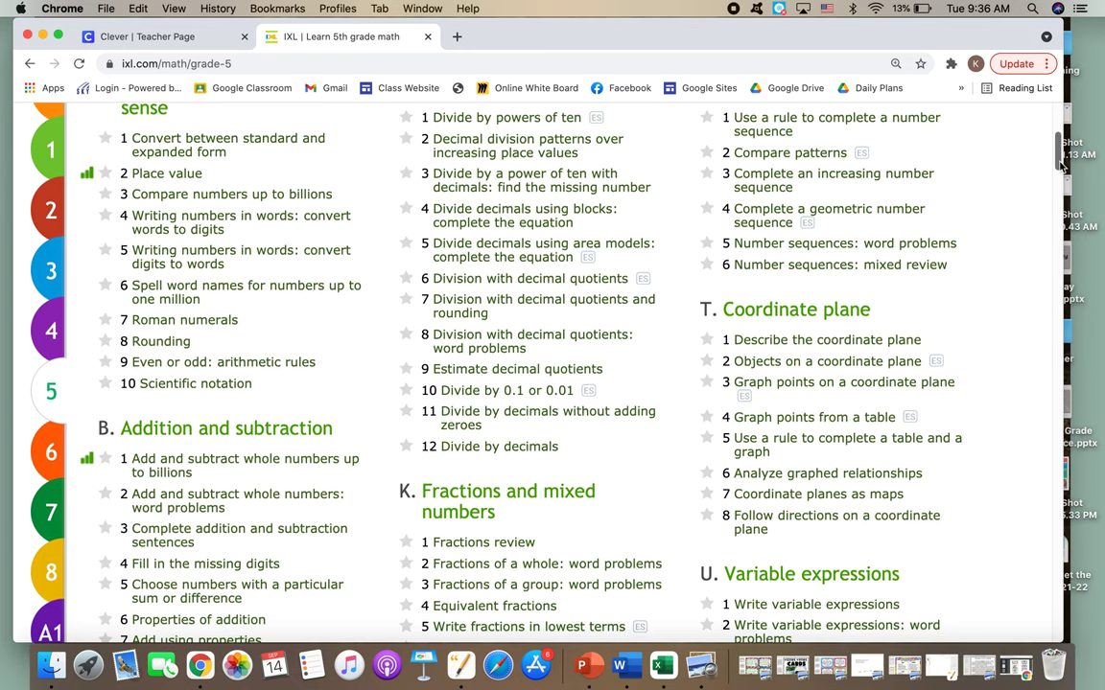